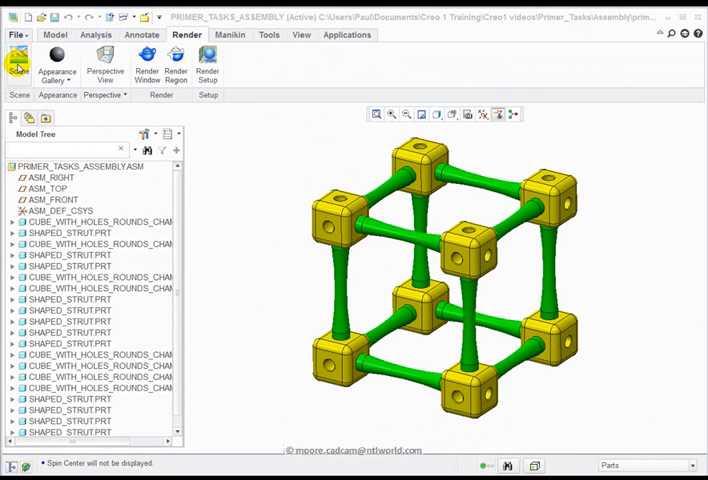
Step: Choose the Photolux restaurant scene from the Scene Gallery as active, with its preview shown
{"action": "left_click", "coordinate": [18, 64]}
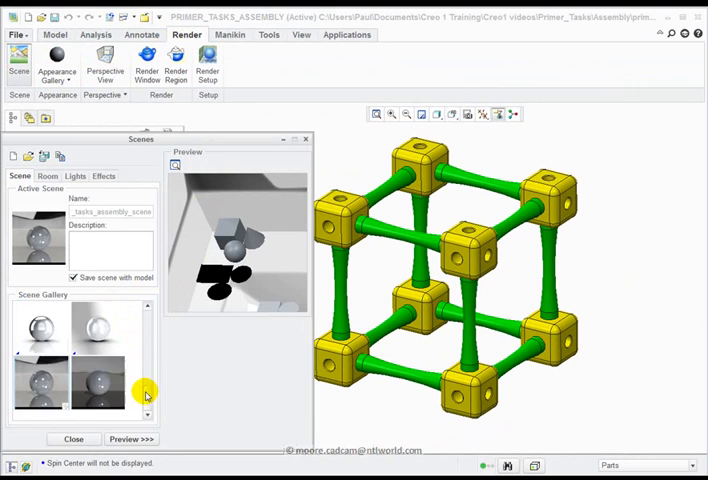
{"action": "scroll", "scroll_direction": "down", "scroll_amount": 3}
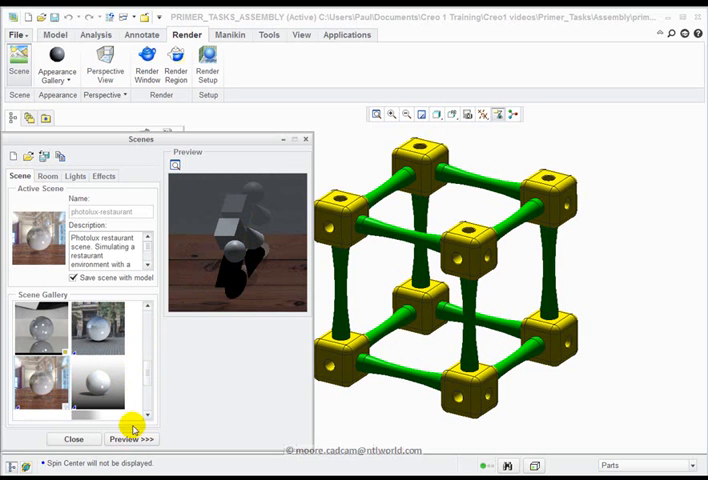
{"action": "left_click", "coordinate": [132, 440]}
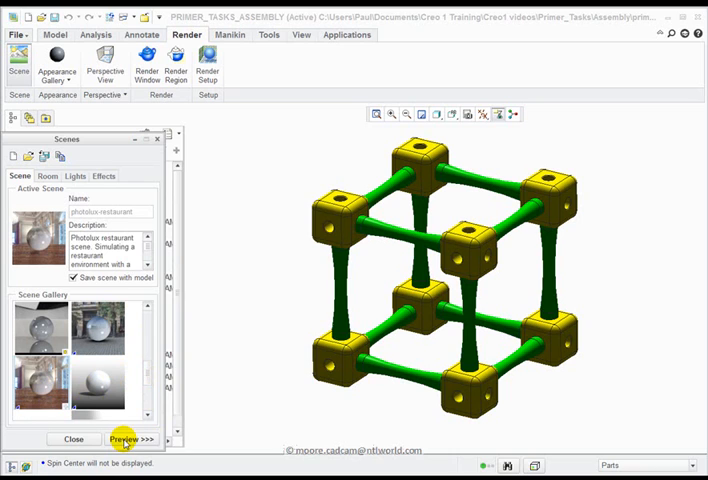
{"action": "left_click", "coordinate": [122, 440]}
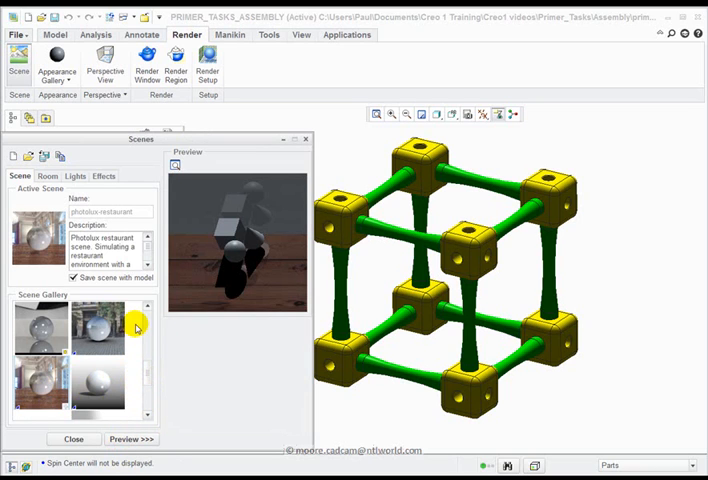
{"action": "mouse_move", "coordinate": [170, 344]}
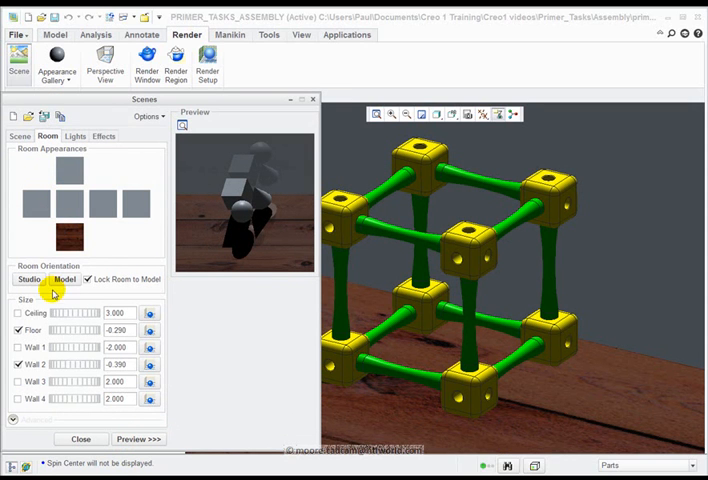
Step: Orient the room to studio, show the floor and raise it just beneath the assembly
{"action": "left_click", "coordinate": [22, 364]}
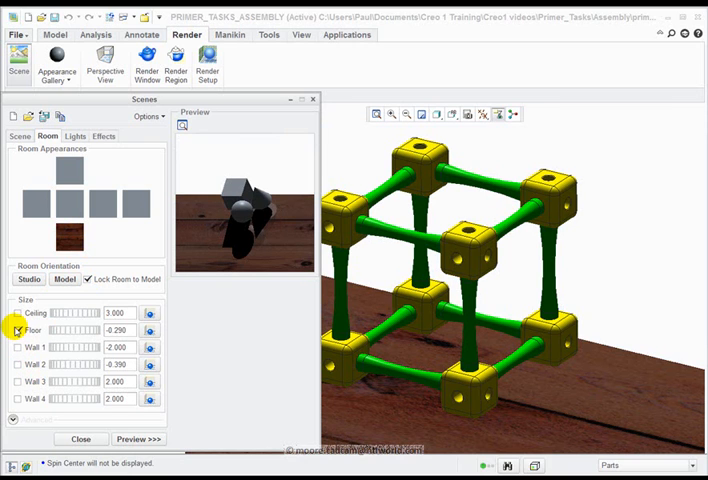
{"action": "left_click", "coordinate": [16, 330]}
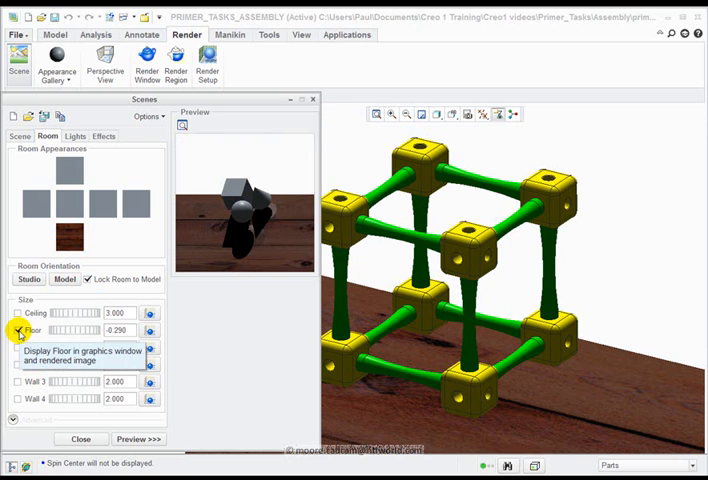
{"action": "left_click", "coordinate": [18, 330]}
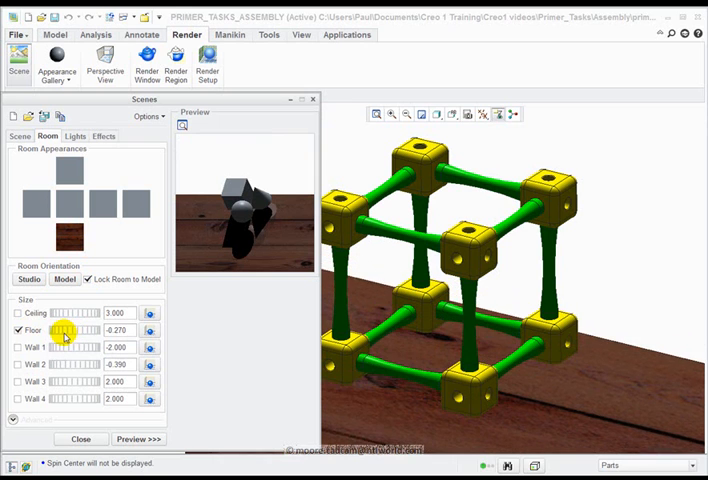
{"action": "left_click_drag", "start_coordinate": [64, 328], "coordinate": [58, 328]}
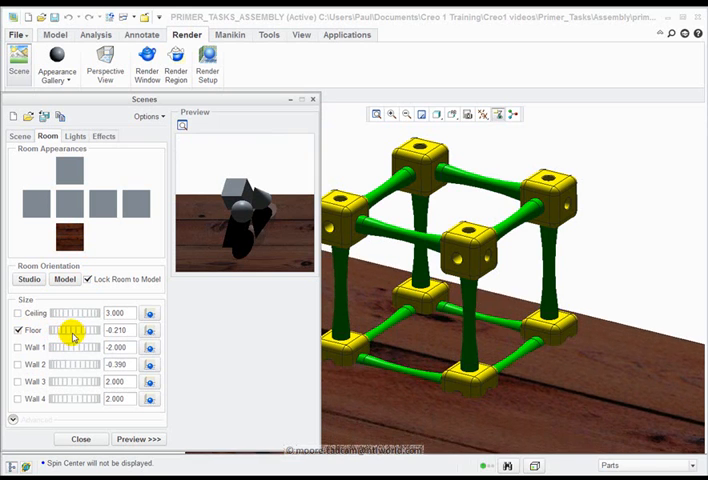
{"action": "mouse_move", "coordinate": [76, 336]}
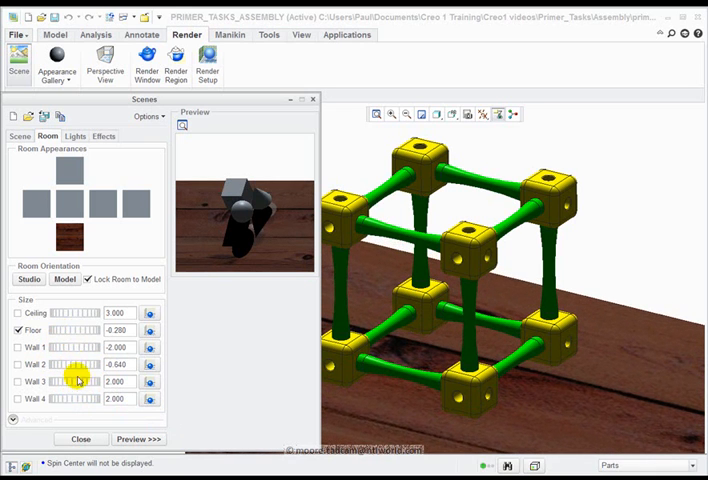
Step: Adjust the room wall sizes so wood texture fills the backdrop behind the assembly
{"action": "left_click", "coordinate": [68, 202]}
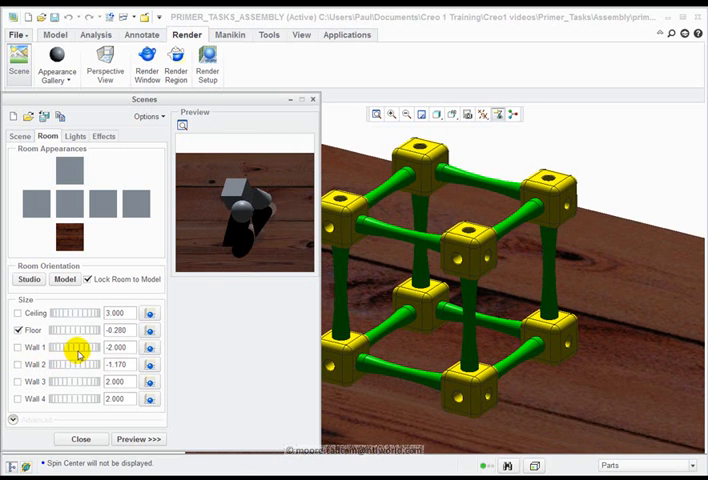
{"action": "left_click_drag", "start_coordinate": [56, 344], "coordinate": [80, 344]}
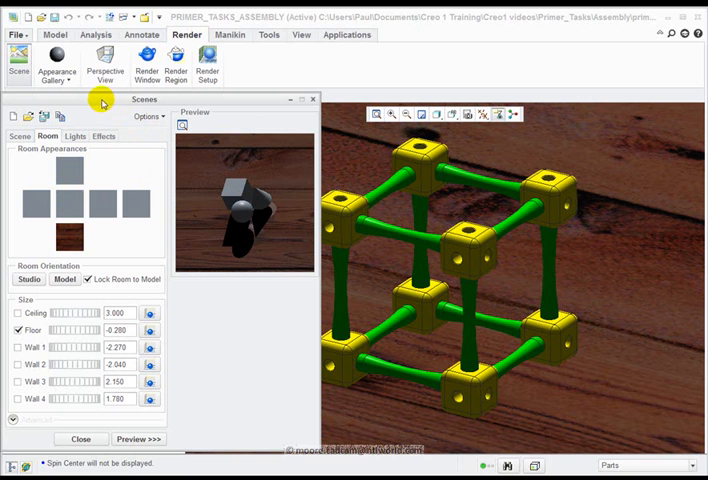
{"action": "mouse_move", "coordinate": [140, 108]}
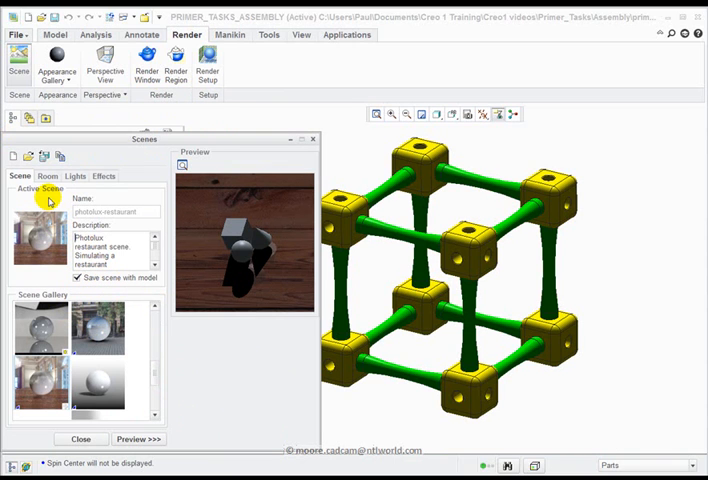
{"action": "mouse_move", "coordinate": [390, 318]}
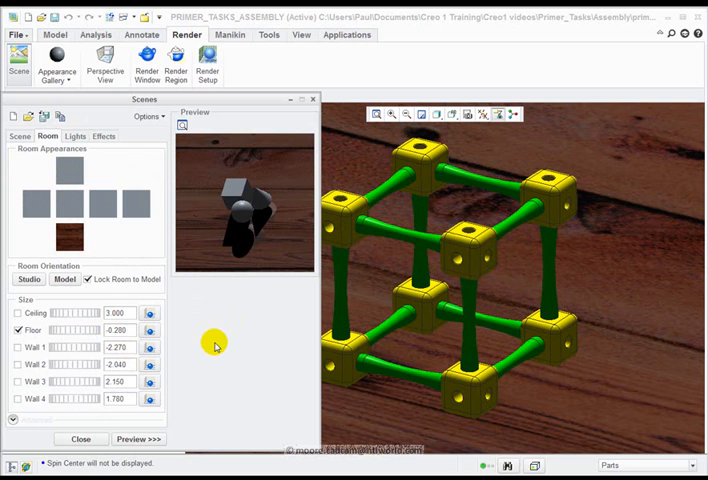
{"action": "mouse_move", "coordinate": [160, 428]}
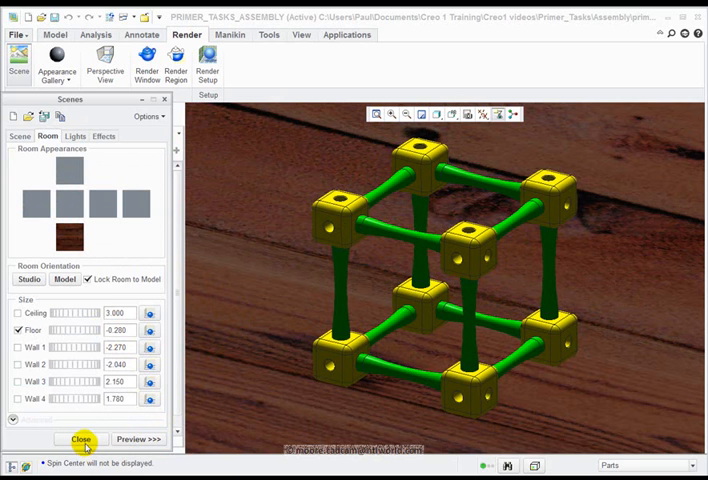
Step: Close the Scenes dialog to return to the assembly workspace
{"action": "left_click", "coordinate": [80, 438]}
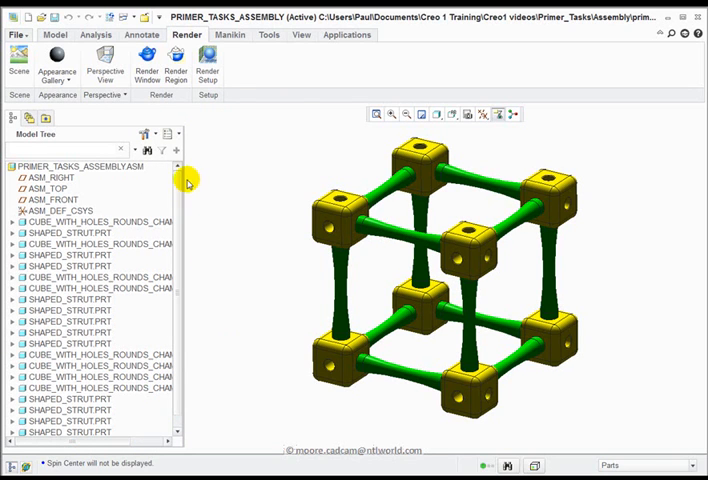
{"action": "mouse_move", "coordinate": [146, 62]}
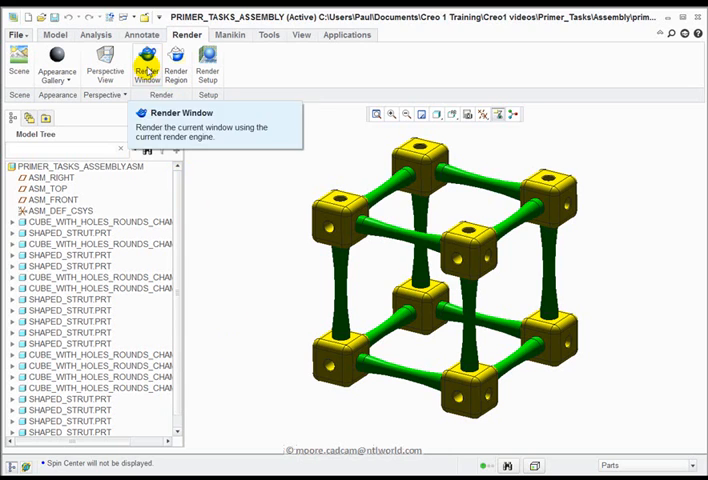
Step: Render the current view photorealistically in the Render Window
{"action": "left_click", "coordinate": [146, 64]}
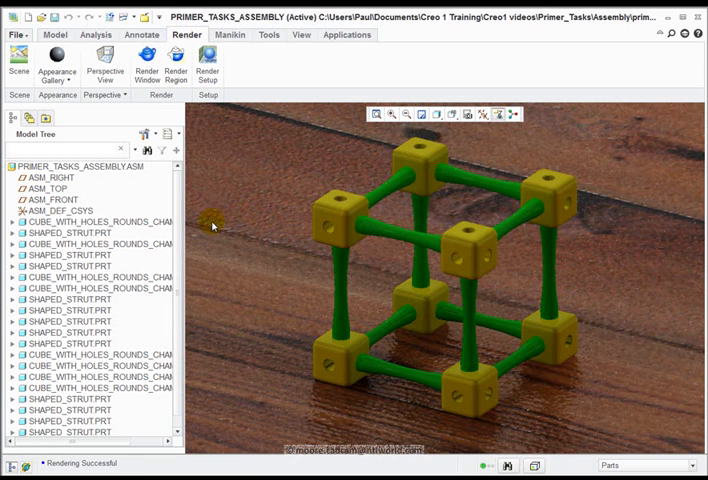
{"action": "mouse_move", "coordinate": [252, 236]}
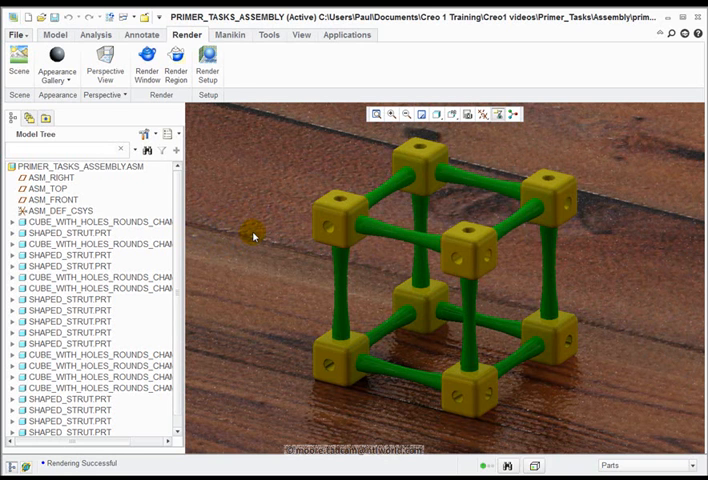
{"action": "mouse_move", "coordinate": [256, 244]}
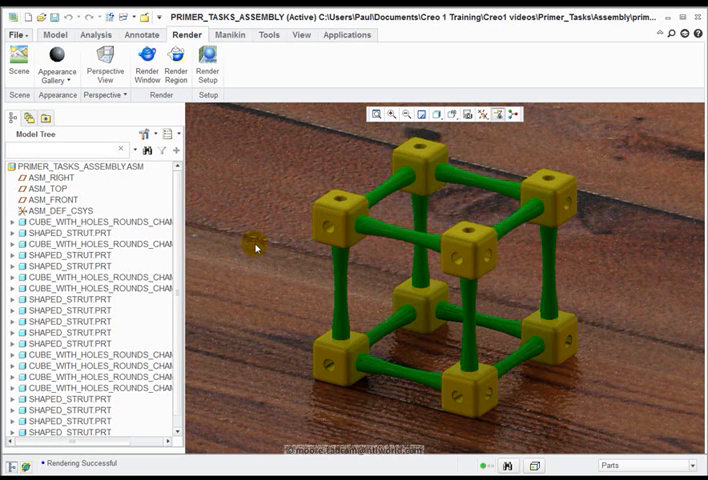